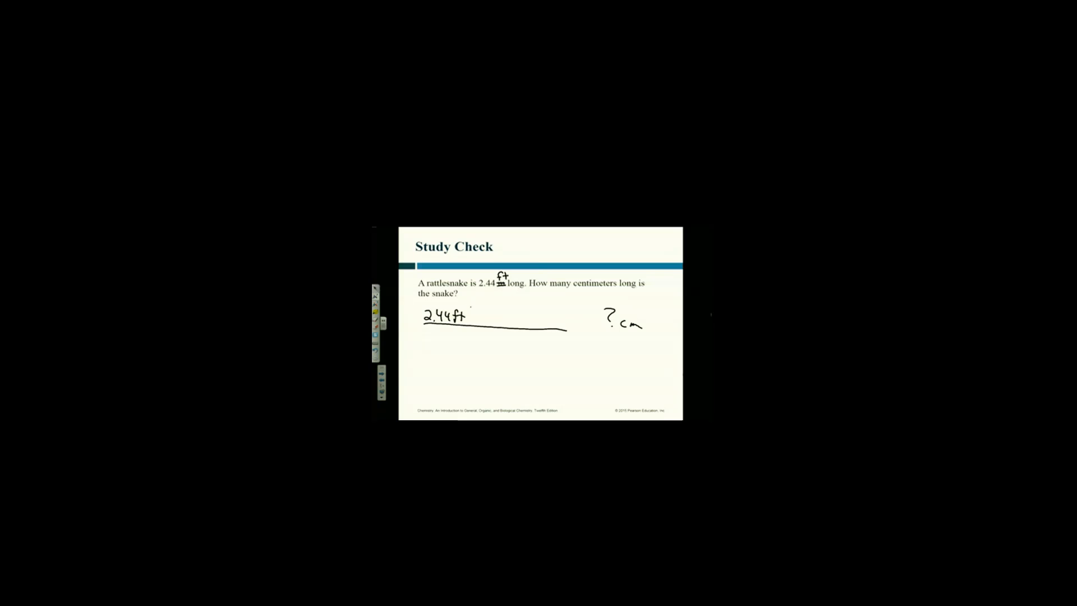
Ink the 12 in over 1 ft and 2.54 cm over 1 in factors after 2.44 ft, crossing out ft and in
{"action": "left_click_drag", "start_coordinate": [469, 310], "coordinate": [468, 354]}
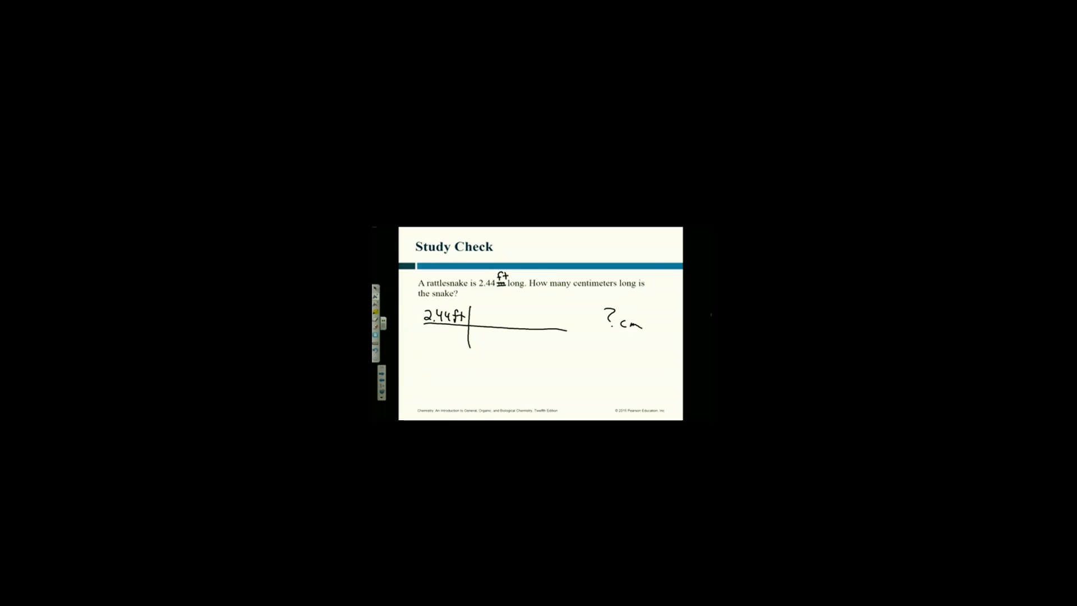
{"action": "type", "text": "1 ft"}
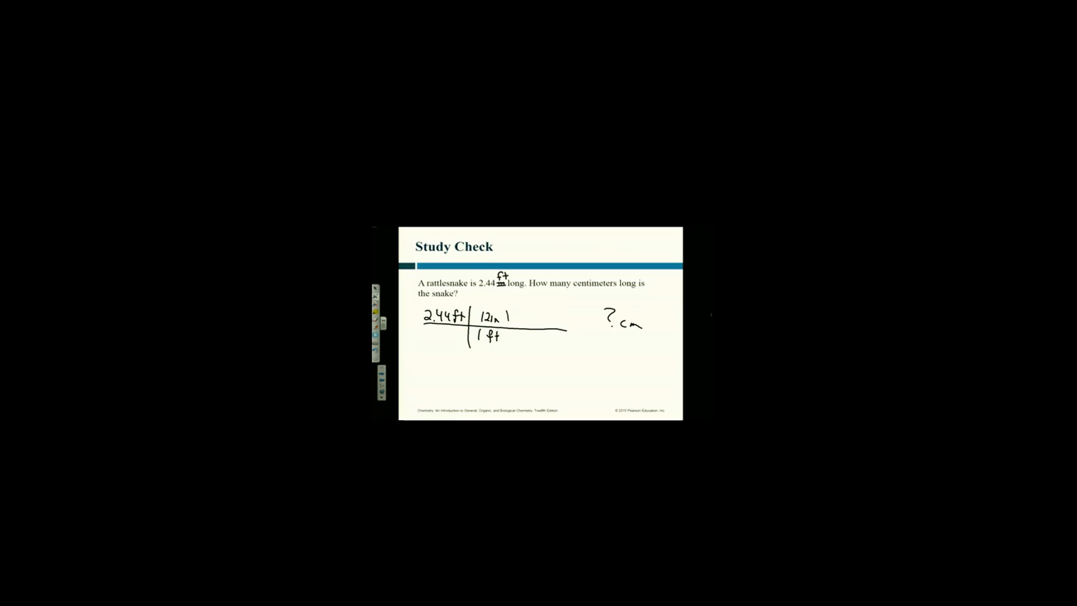
{"action": "left_click_drag", "start_coordinate": [512, 313], "coordinate": [512, 343]}
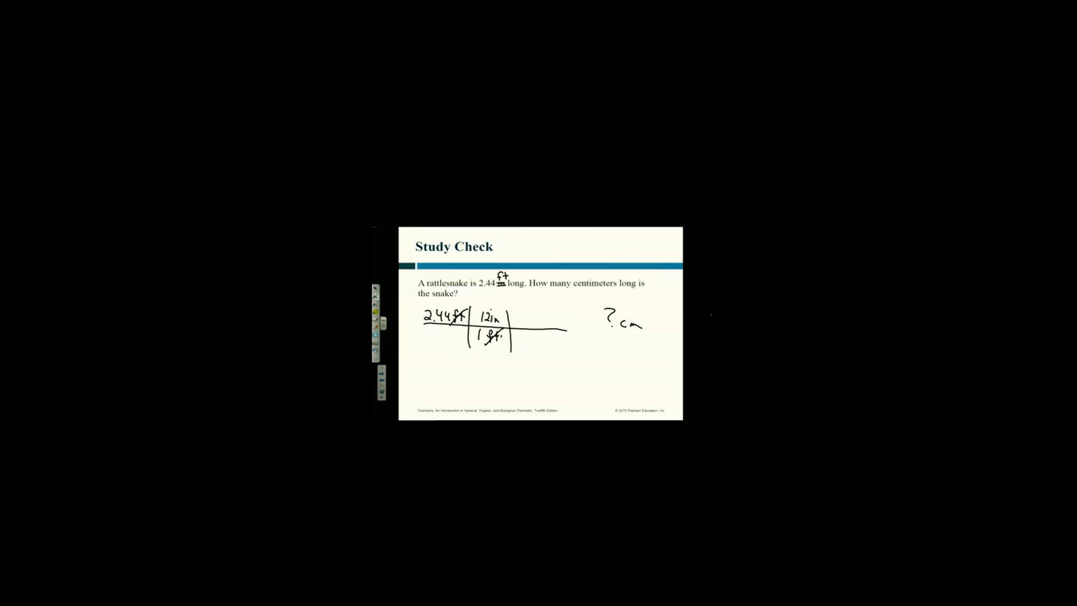
{"action": "left_click", "coordinate": [521, 337]}
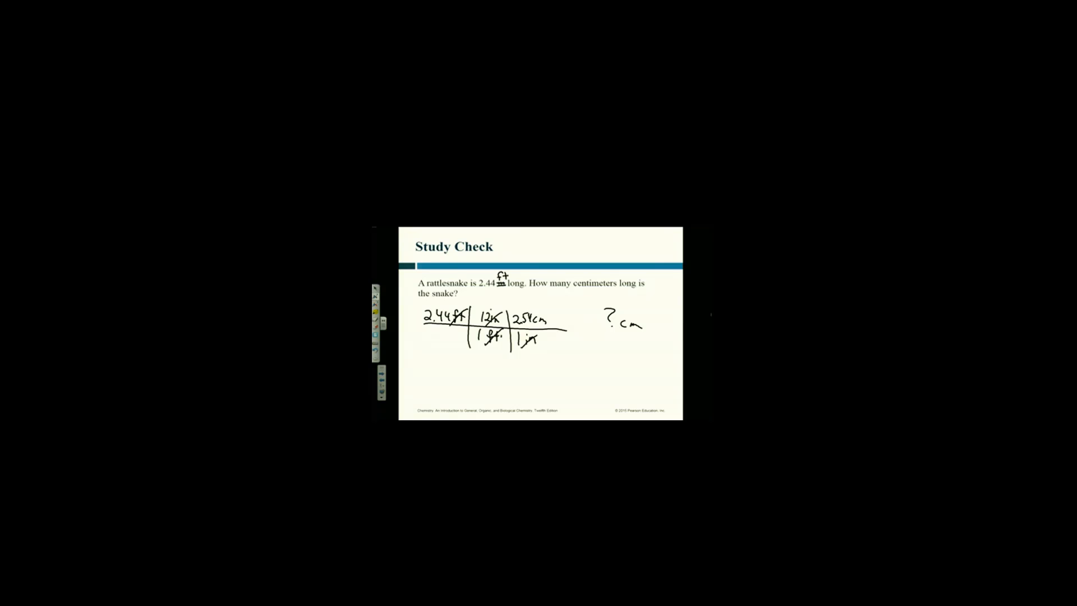
{"action": "left_click_drag", "start_coordinate": [531, 323], "coordinate": [547, 323]}
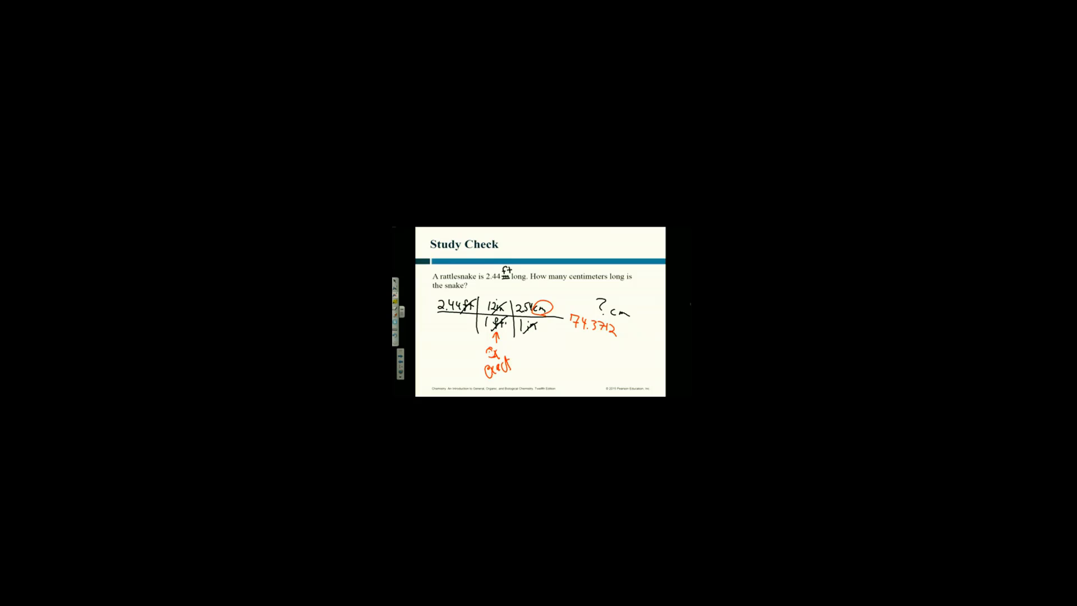
{"action": "left_click_drag", "start_coordinate": [522, 350], "coordinate": [527, 336]}
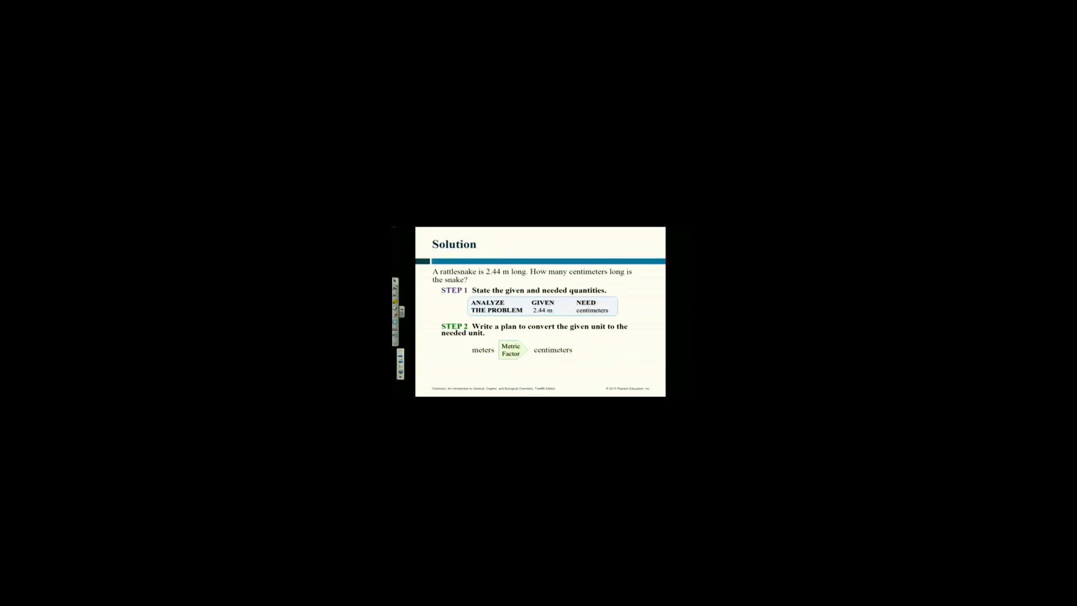
Advance to the Study Check slide asking how many minutes are in 1.4 days
{"action": "key", "text": "Right"}
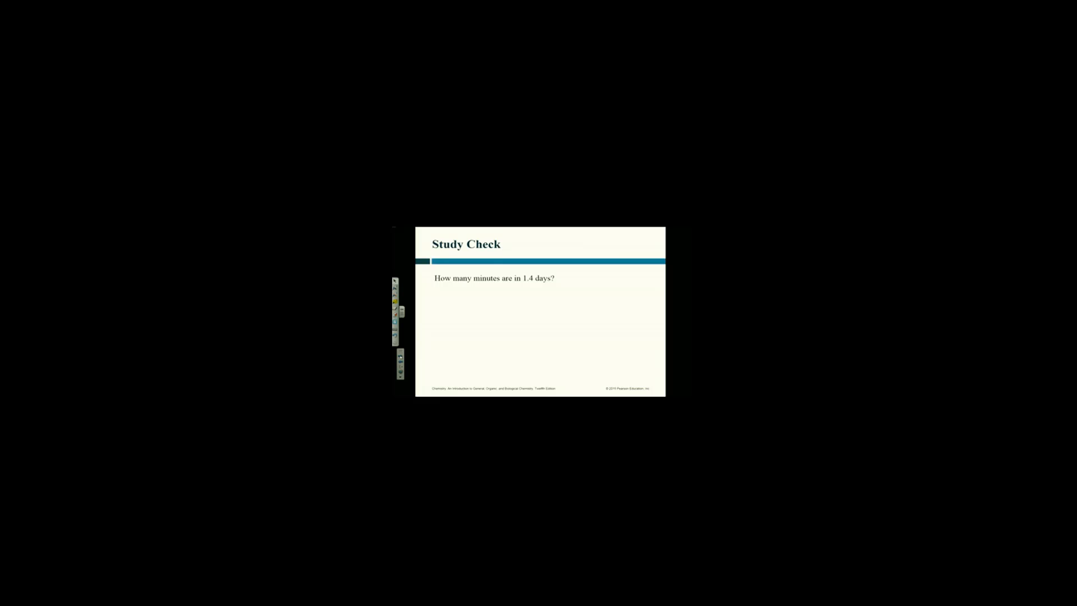
Ink '? min' beside the question and write 1.4 days, underlined, to start the grid
{"action": "left_click_drag", "start_coordinate": [617, 307], "coordinate": [630, 304]}
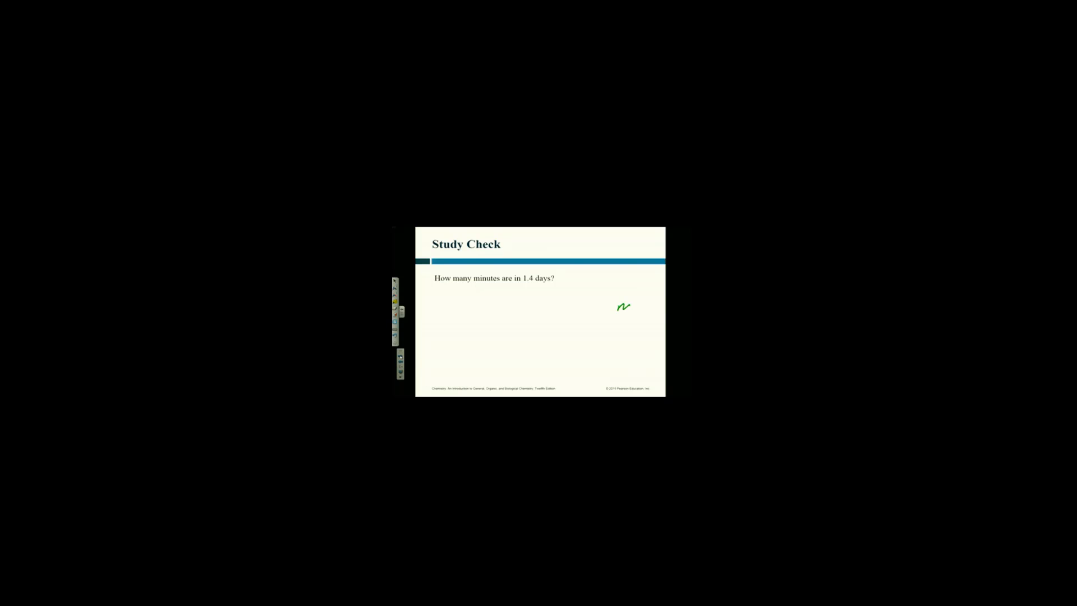
{"action": "left_click_drag", "start_coordinate": [612, 305], "coordinate": [649, 313]}
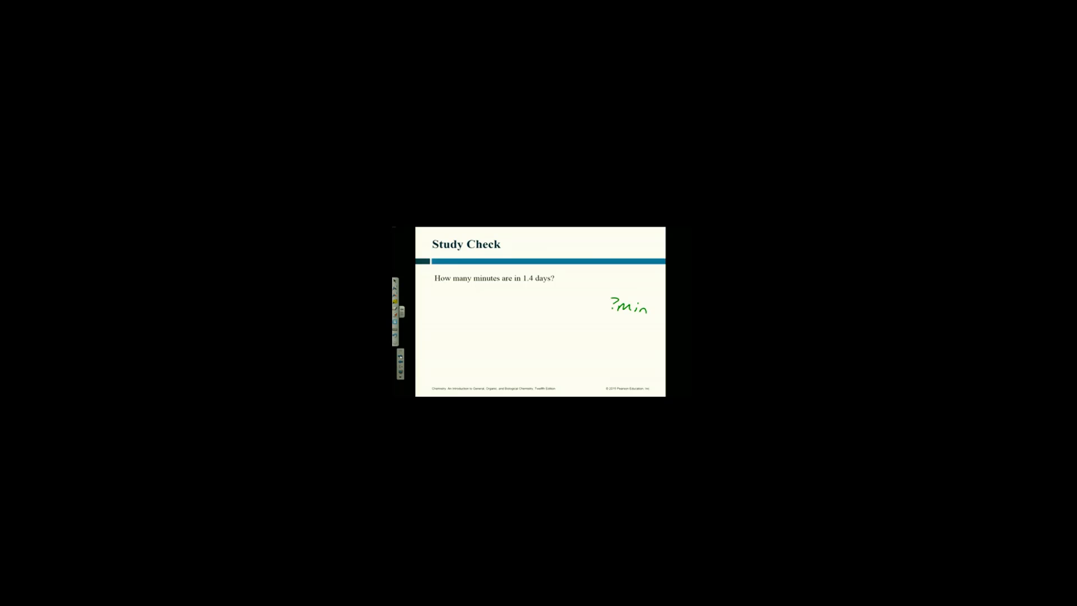
{"action": "left_click_drag", "start_coordinate": [440, 295], "coordinate": [457, 308]}
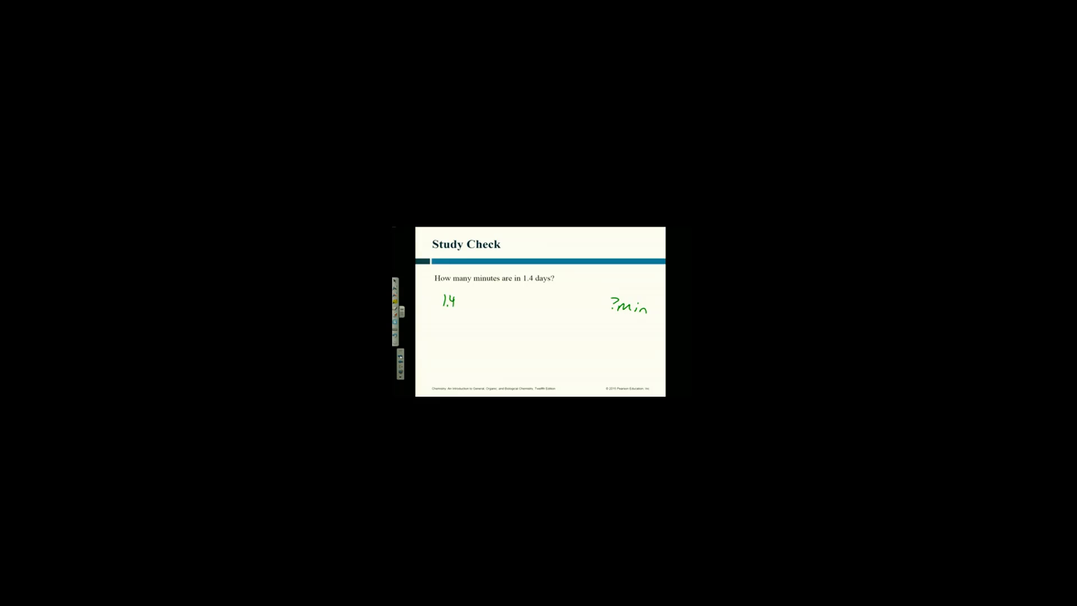
{"action": "left_click_drag", "start_coordinate": [456, 302], "coordinate": [481, 305]}
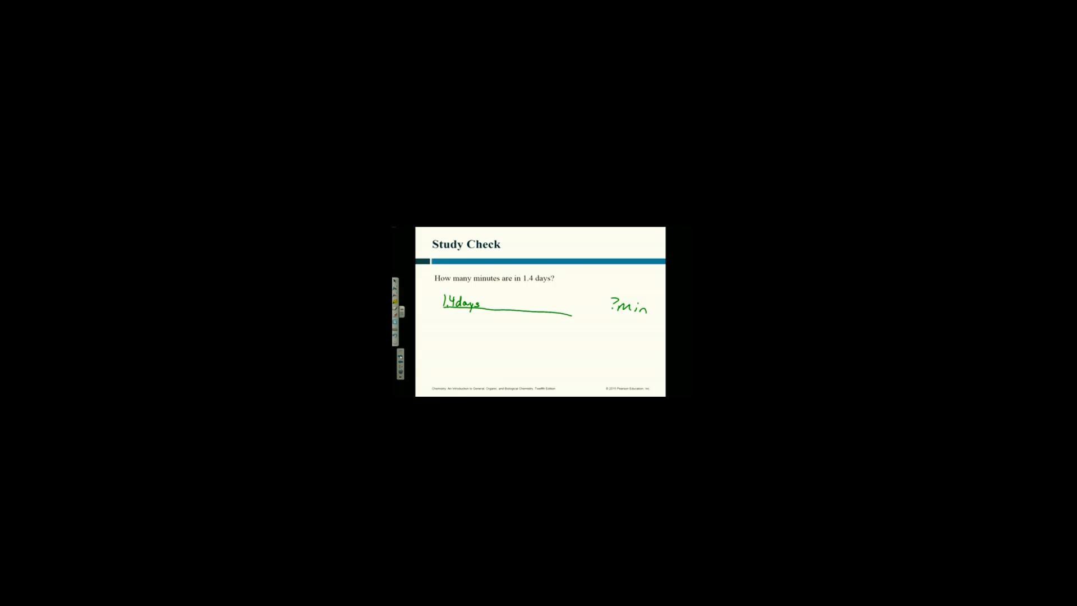
Add the 24 hrs over 1 day factor and begin the next conversion factor
{"action": "left_click_drag", "start_coordinate": [484, 296], "coordinate": [484, 317]}
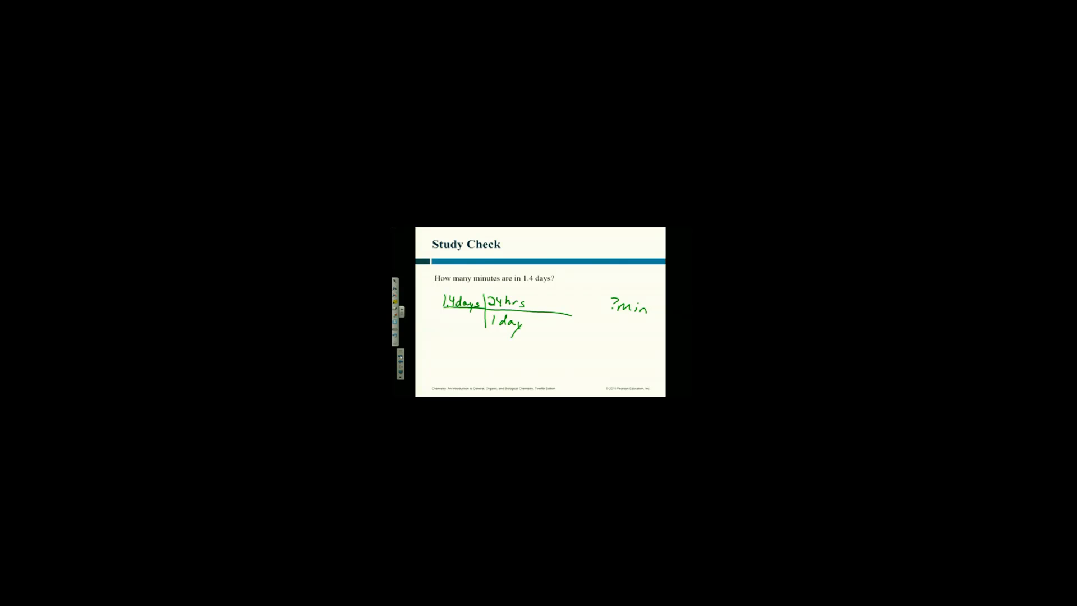
{"action": "left_click_drag", "start_coordinate": [488, 327], "coordinate": [525, 329]}
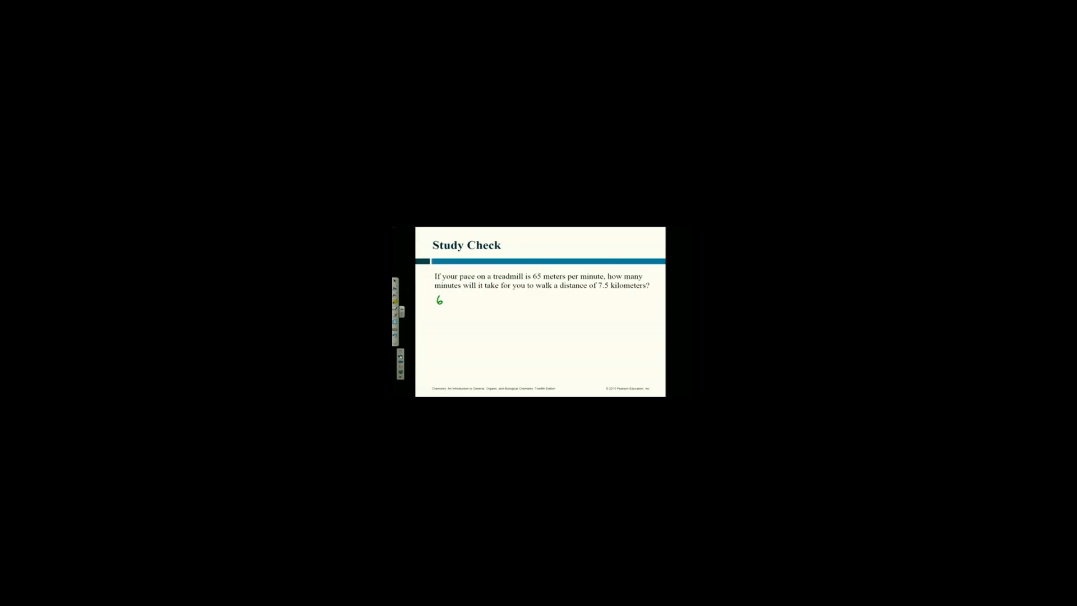
Ink the rate 65 m over 1 min under the question
{"action": "left_click_drag", "start_coordinate": [440, 301], "coordinate": [472, 304]}
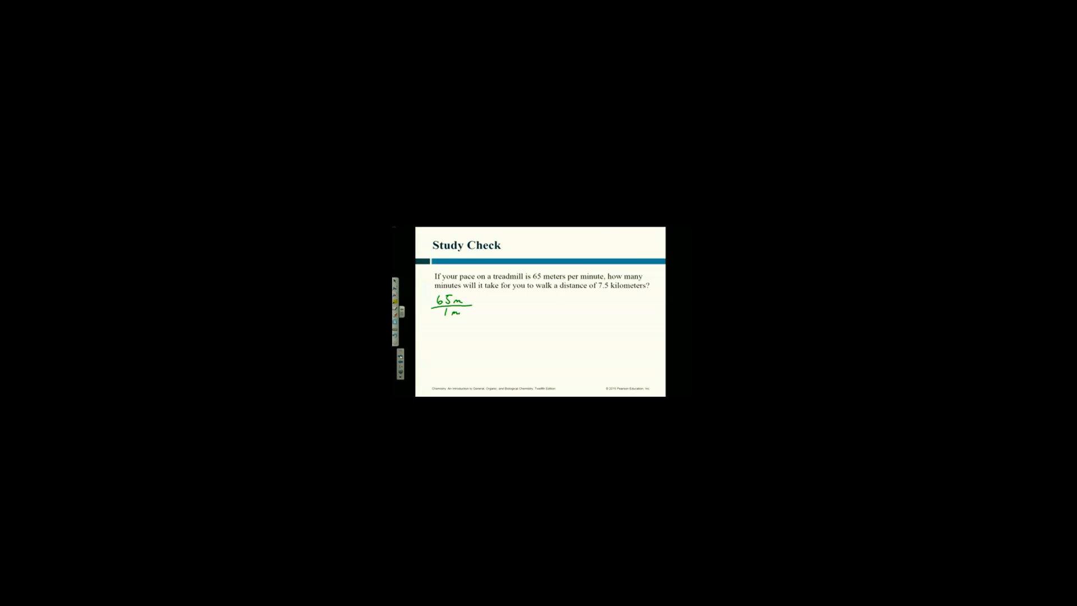
{"action": "type", "text": "min"}
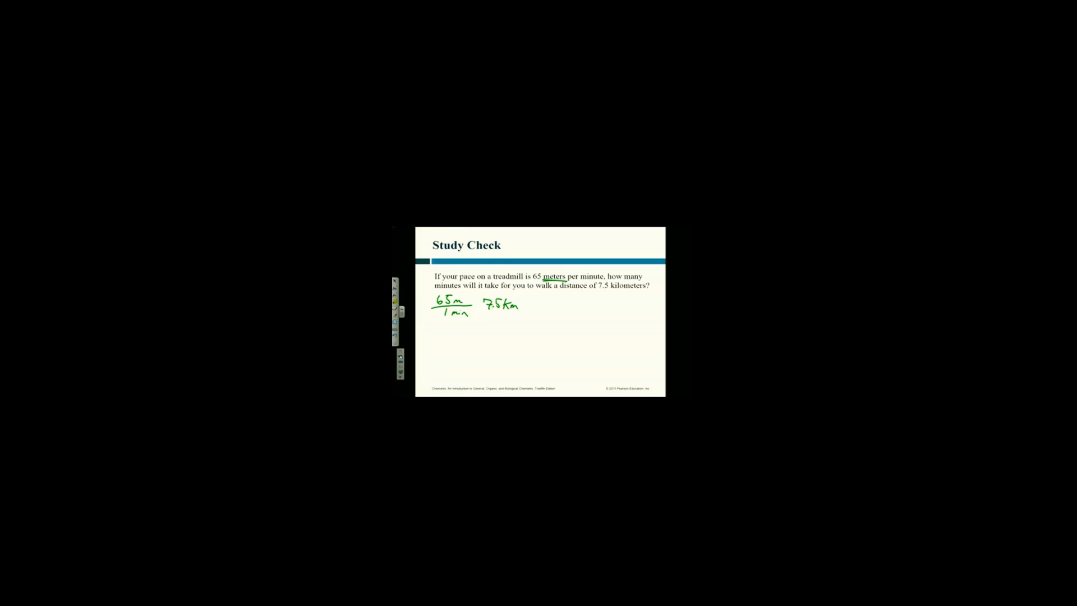
Circle kilo in kilometers and write 1 km = 1000 m beside 7.5 km, then start a note lower down
{"action": "left_click_drag", "start_coordinate": [612, 292], "coordinate": [642, 288]}
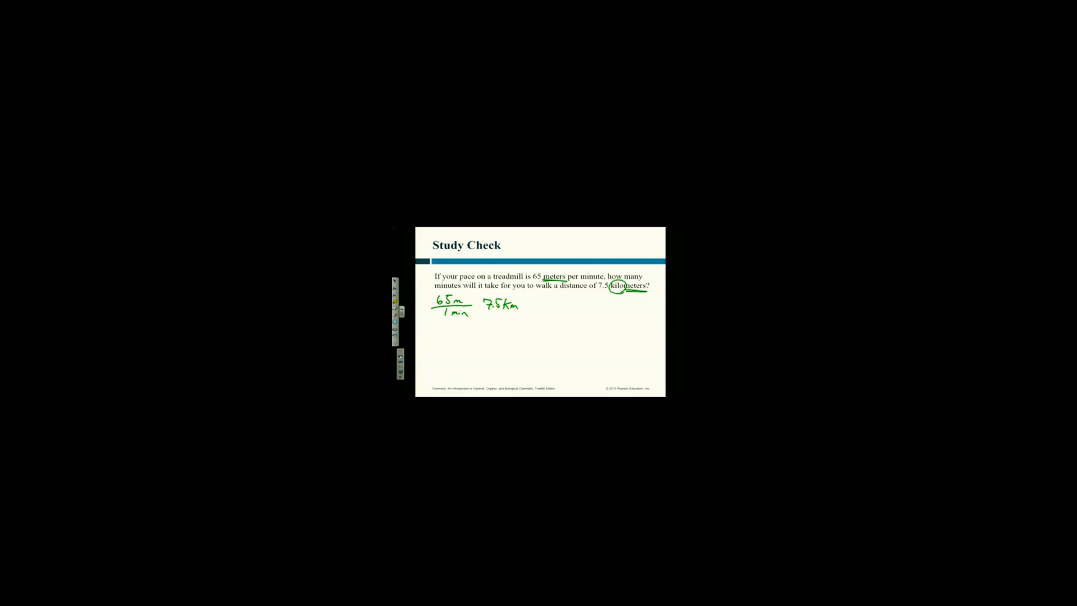
{"action": "left_click_drag", "start_coordinate": [527, 305], "coordinate": [537, 305]}
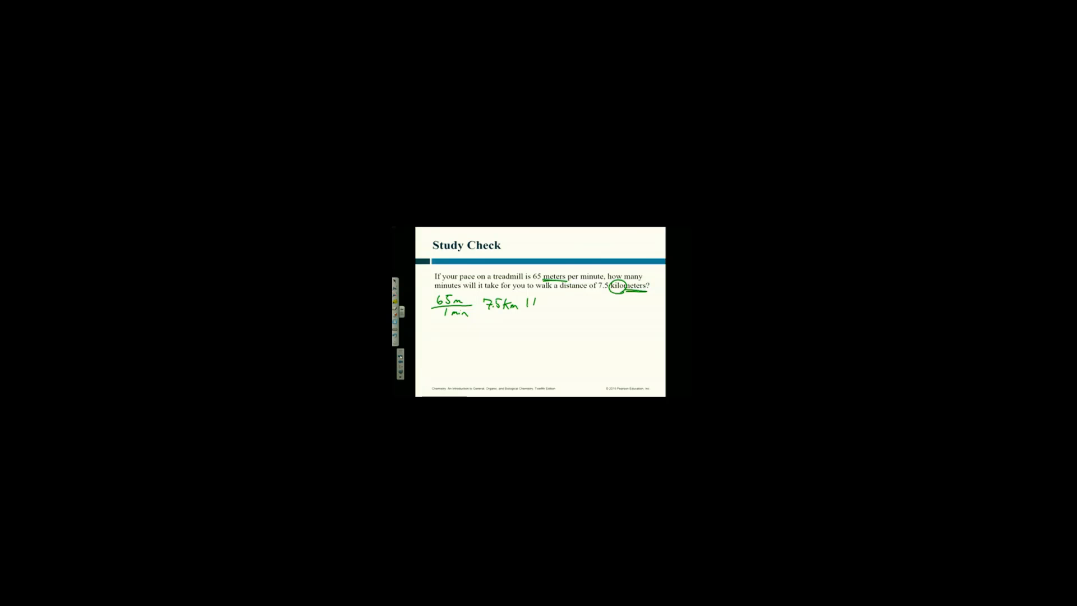
{"action": "left_click_drag", "start_coordinate": [526, 302], "coordinate": [552, 304]}
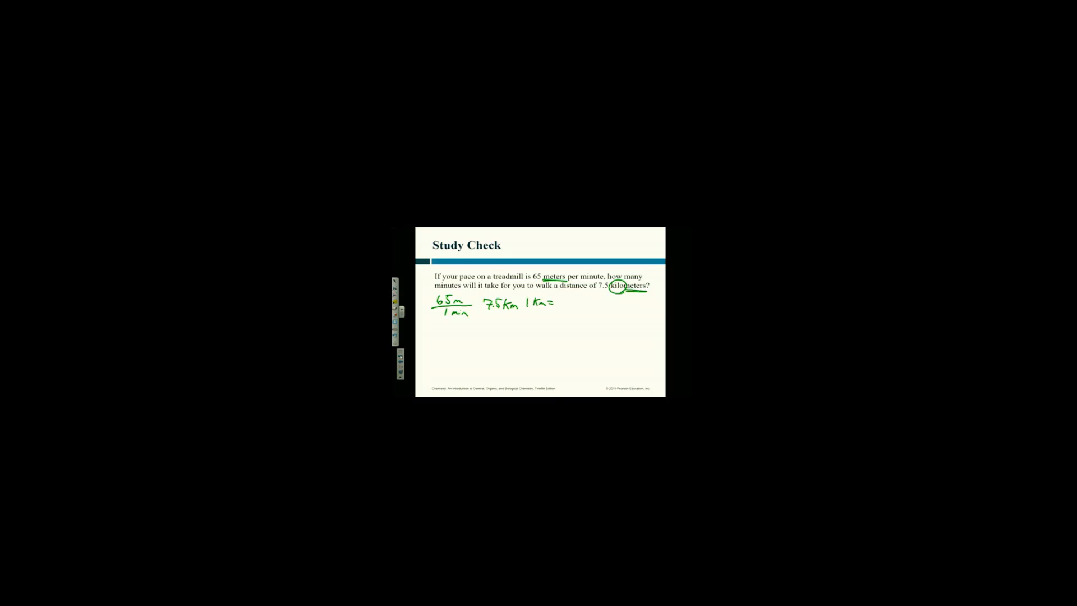
{"action": "type", "text": "1000."}
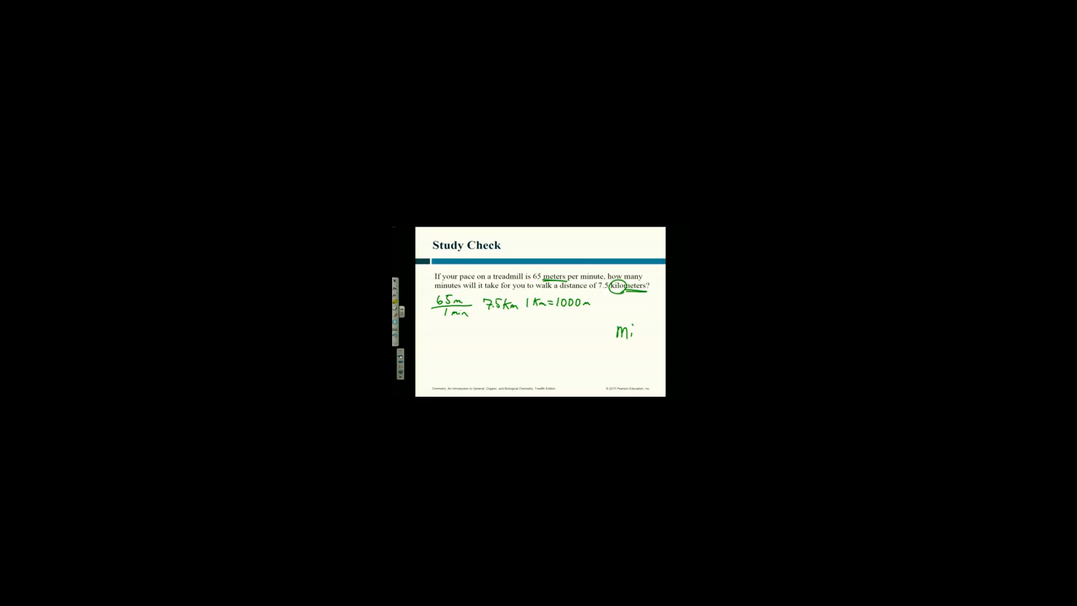
{"action": "left_click_drag", "start_coordinate": [632, 329], "coordinate": [640, 337]}
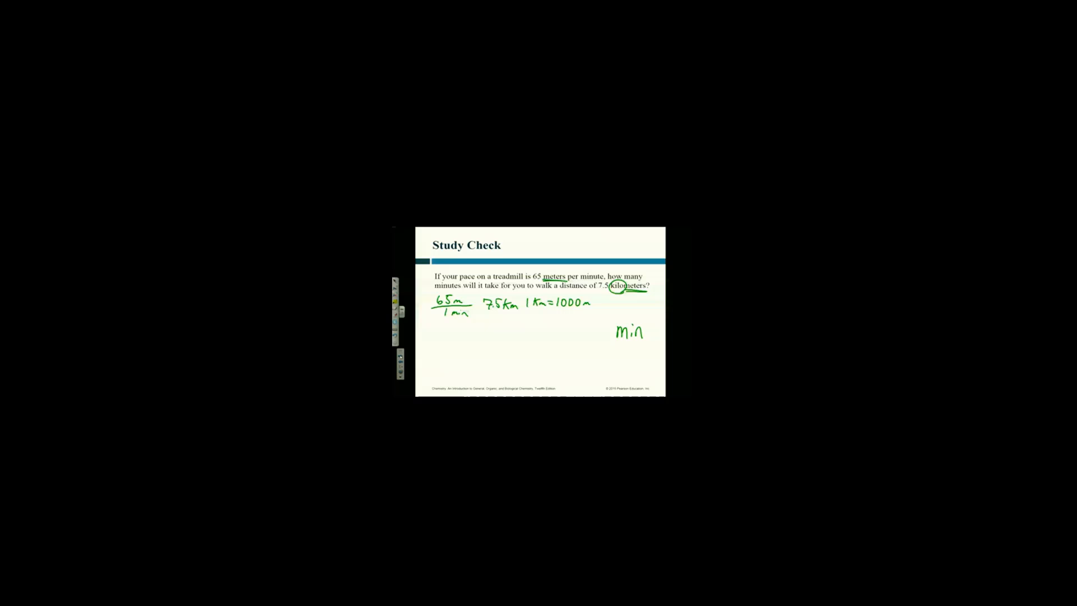
Write 7.5 km on a new line below the 65 m over 1 min rate
{"action": "left_click_drag", "start_coordinate": [435, 333], "coordinate": [449, 341]}
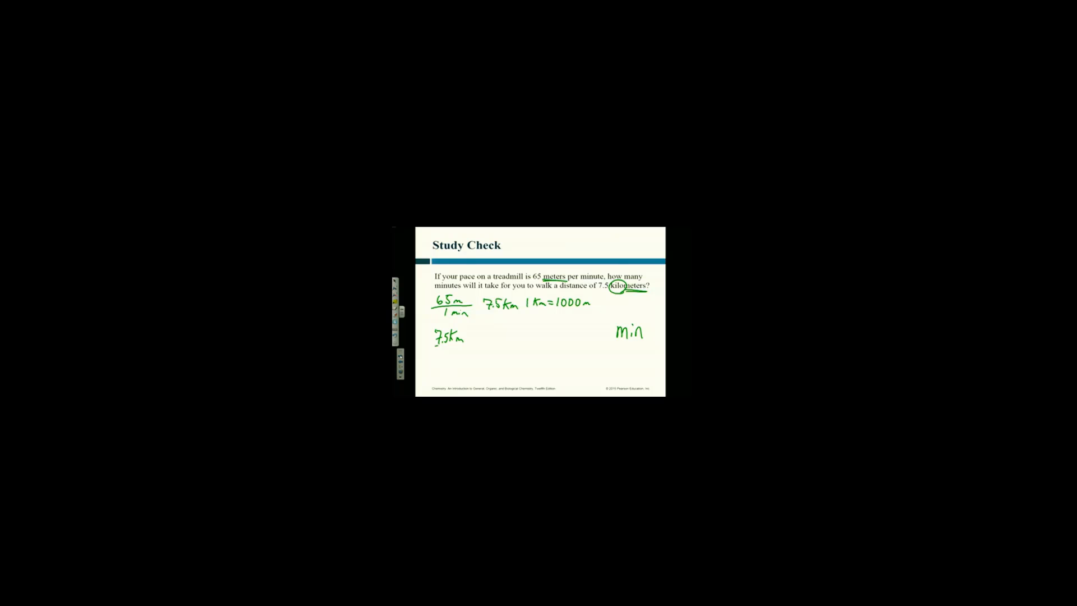
Draw the grid after 7.5 km with 1000 m over 1 km and a divider for the next factor
{"action": "left_click_drag", "start_coordinate": [470, 343], "coordinate": [539, 343]}
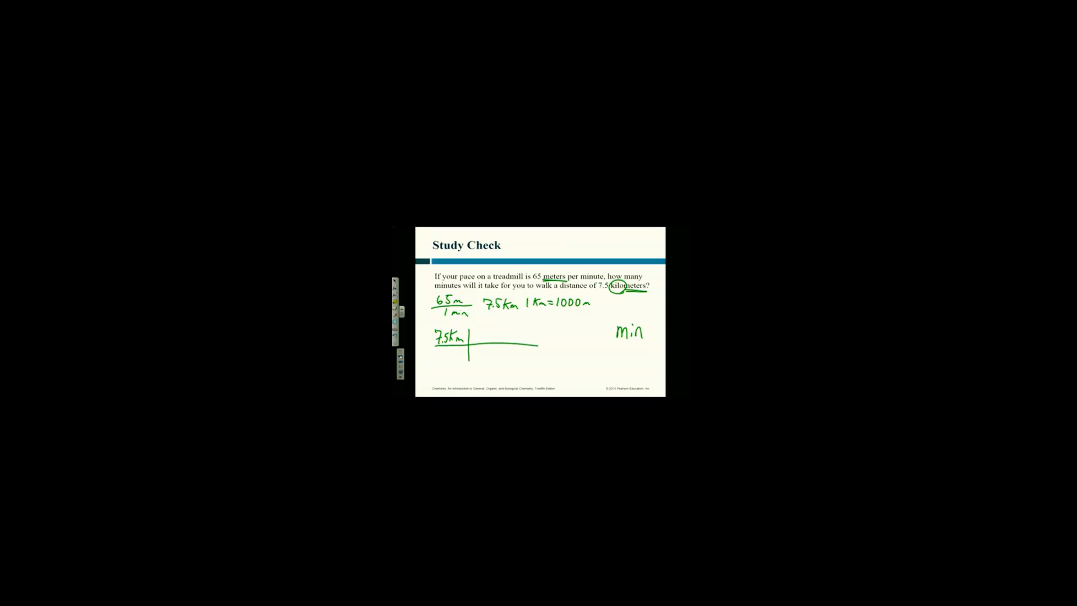
{"action": "left_click_drag", "start_coordinate": [473, 350], "coordinate": [484, 357]}
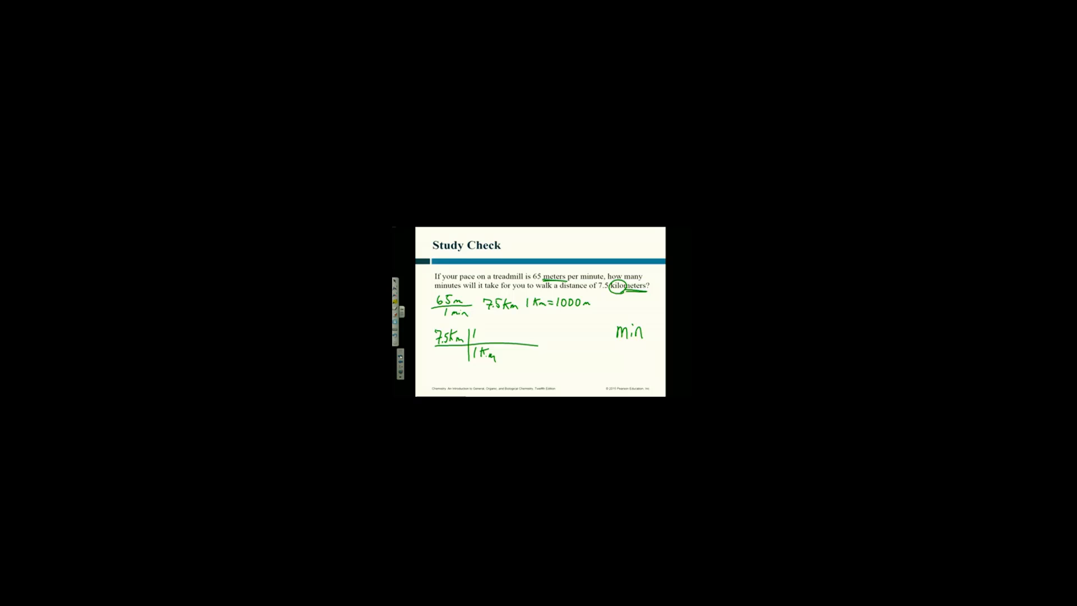
{"action": "type", "text": "1000m"}
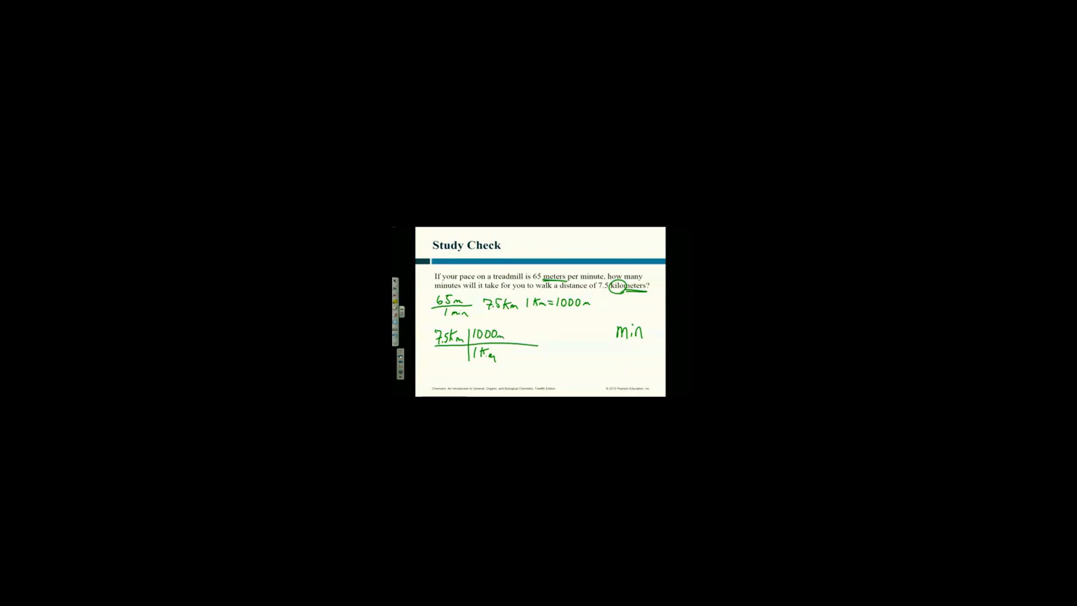
{"action": "left_click_drag", "start_coordinate": [512, 330], "coordinate": [508, 360]}
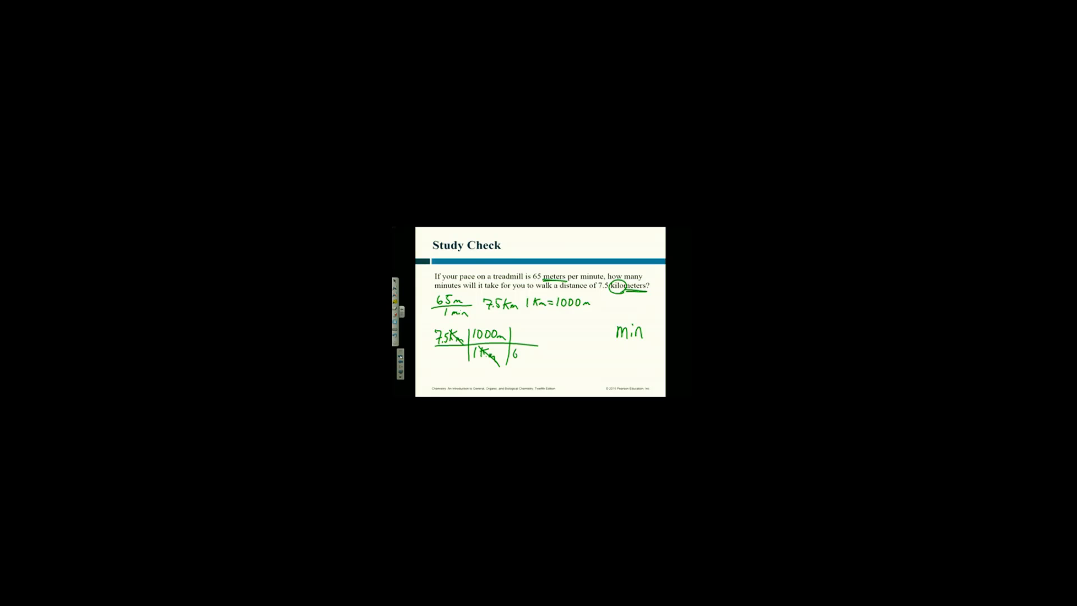
Fill the third factor as 1 min over 65 m to complete the setup
{"action": "type", "text": "65m"}
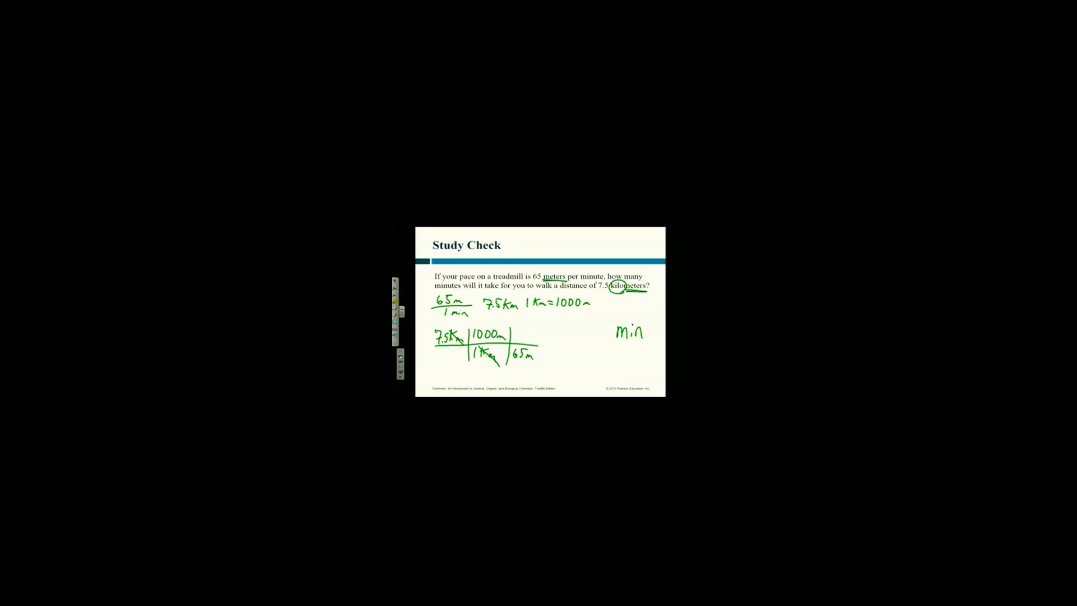
{"action": "type", "text": "1 min"}
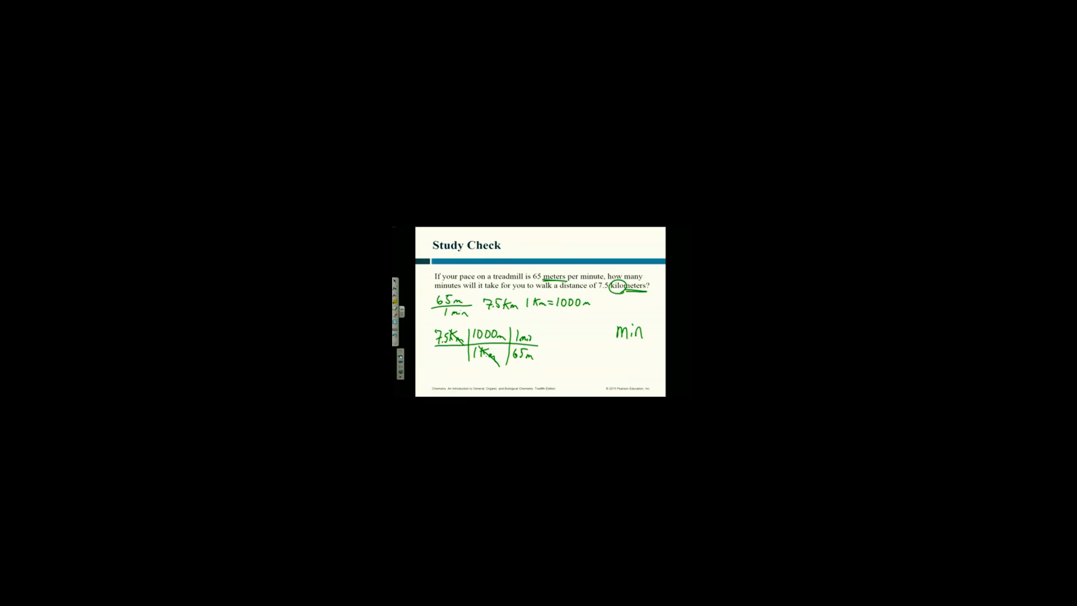